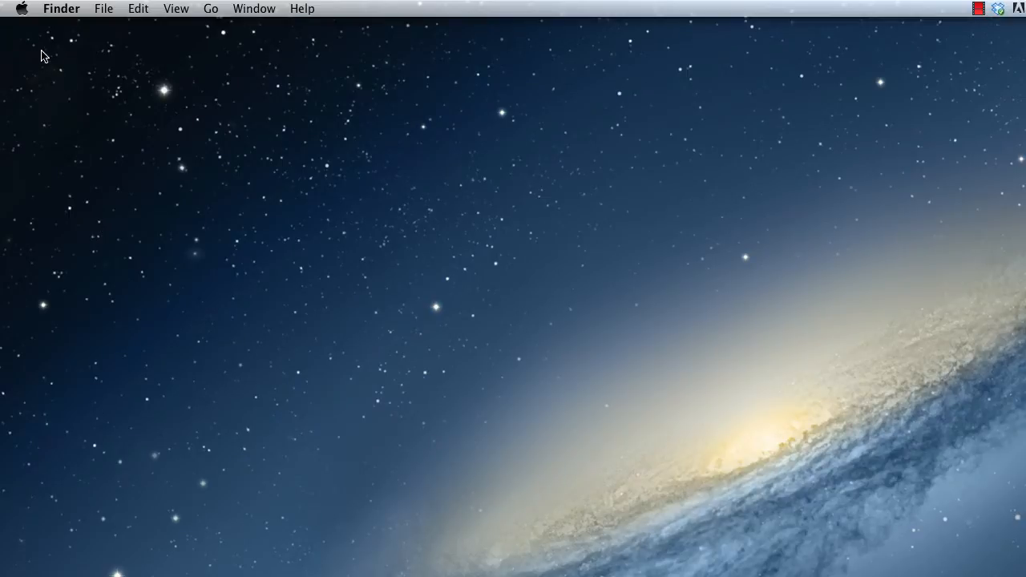
mouse_move(22, 16)
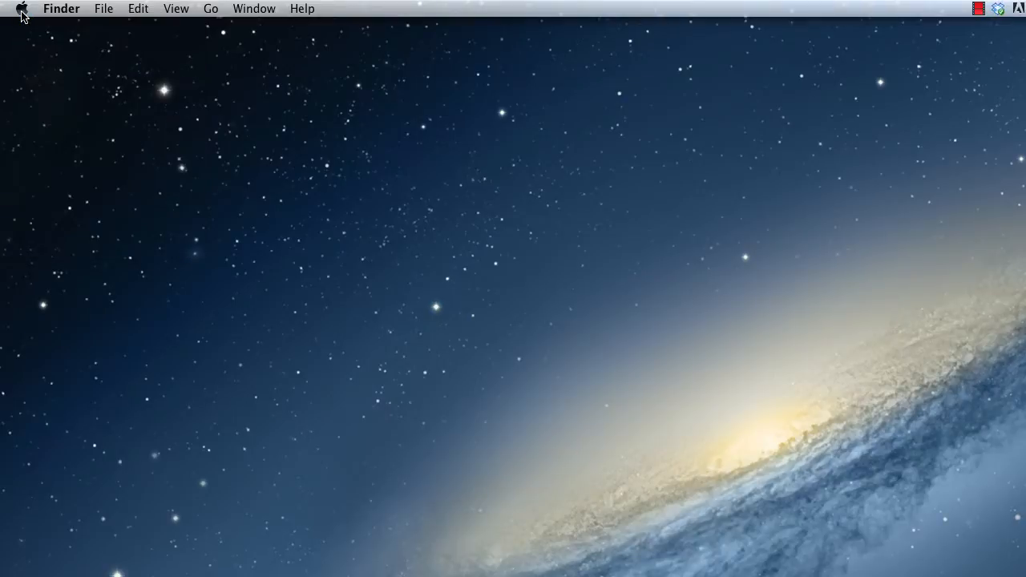
Step: Show the Apple menu with About This Mac, System Preferences, Restart and Shut Down
click(22, 9)
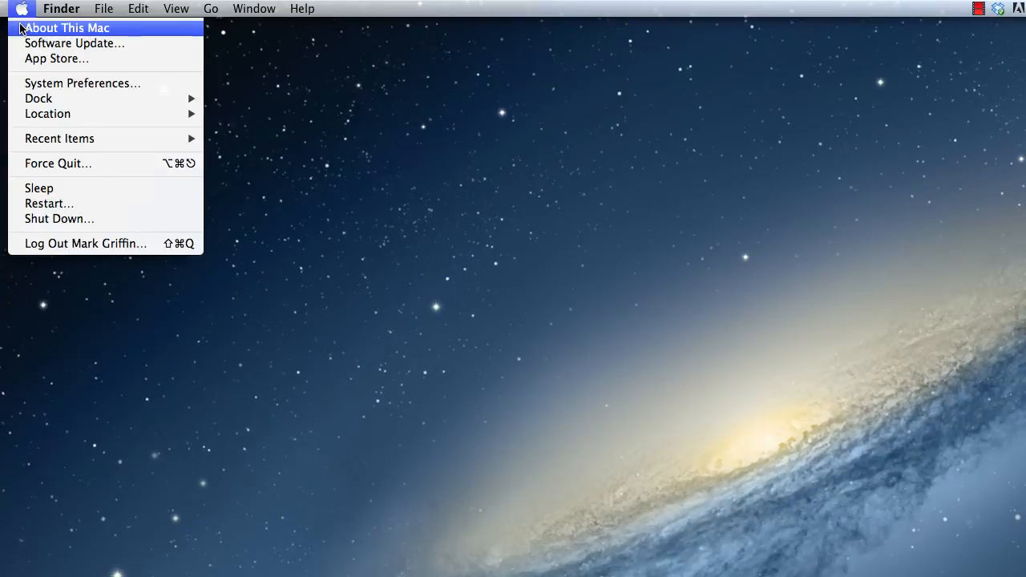
click(67, 28)
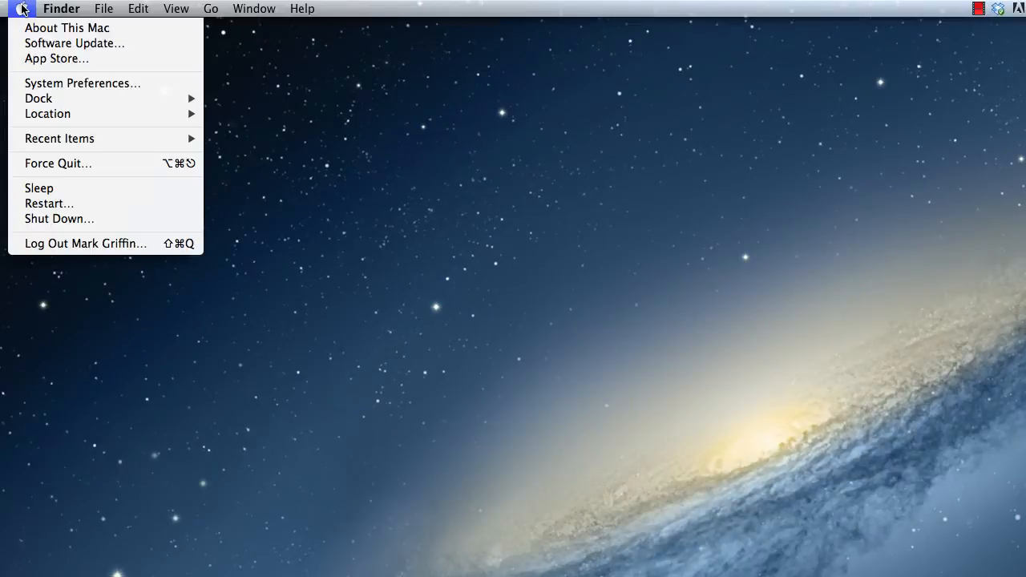
Step: Set the mouse's right button to Secondary Button in the Mouse preferences
click(82, 83)
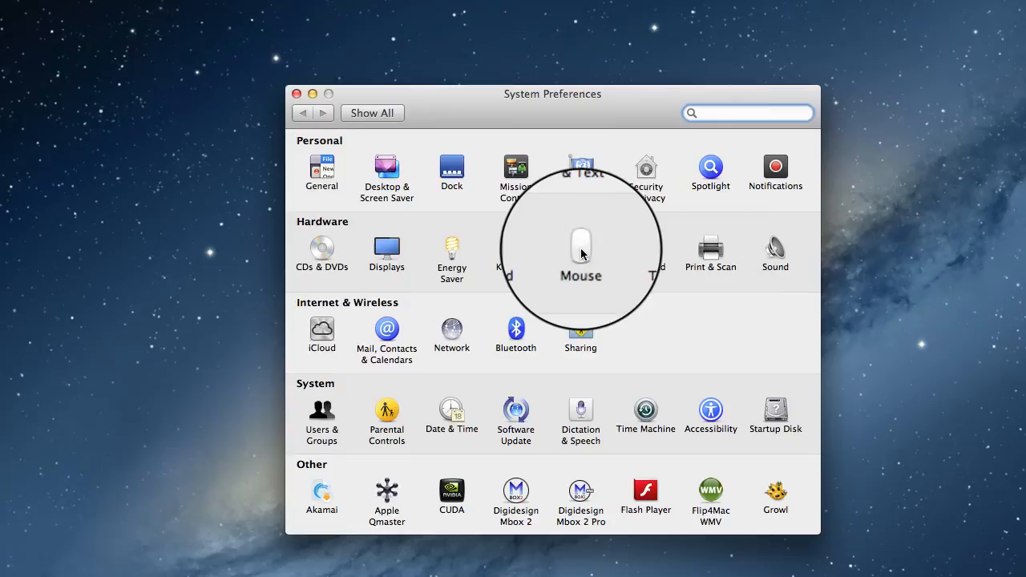
click(580, 249)
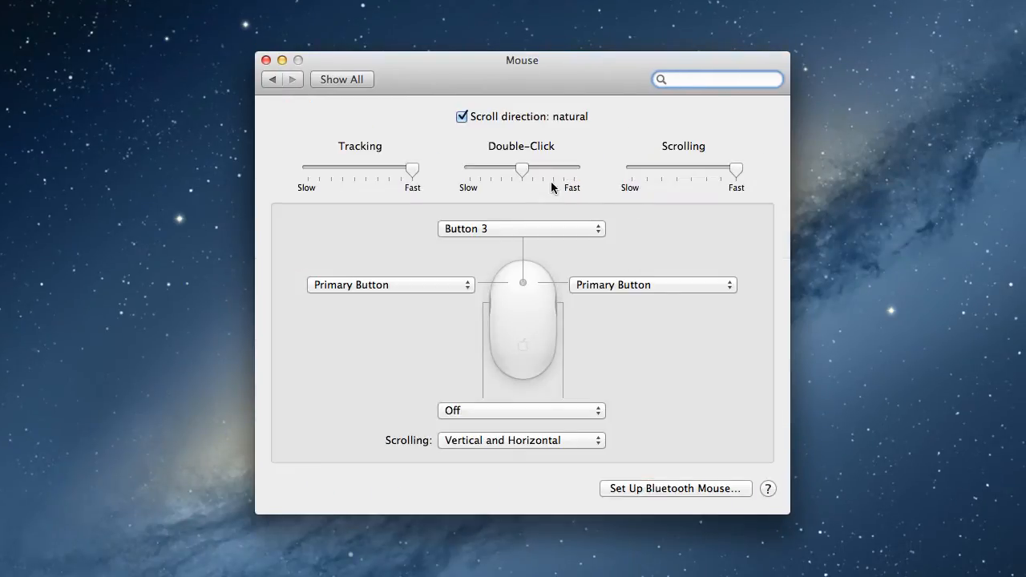
mouse_move(446, 273)
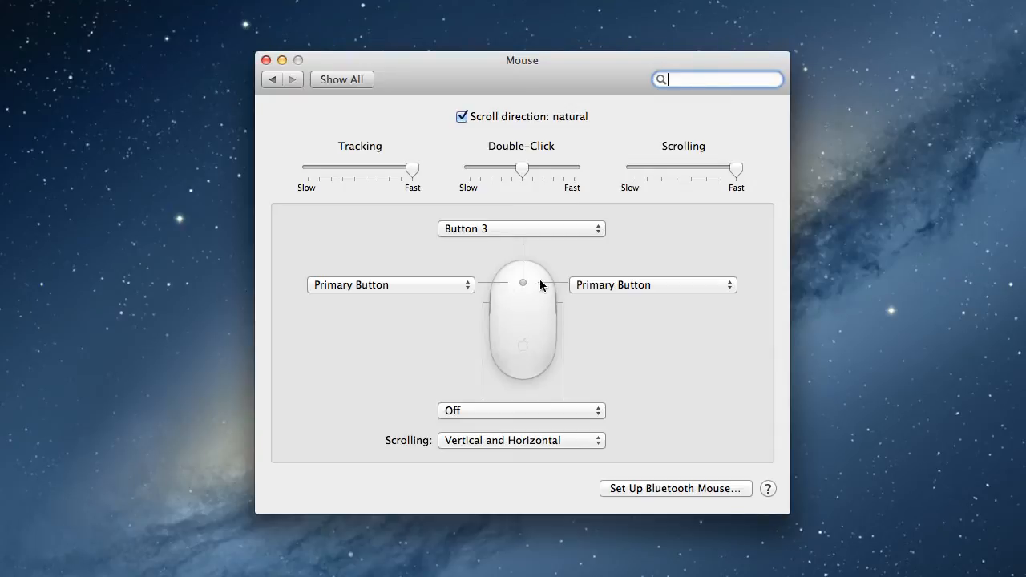
click(653, 285)
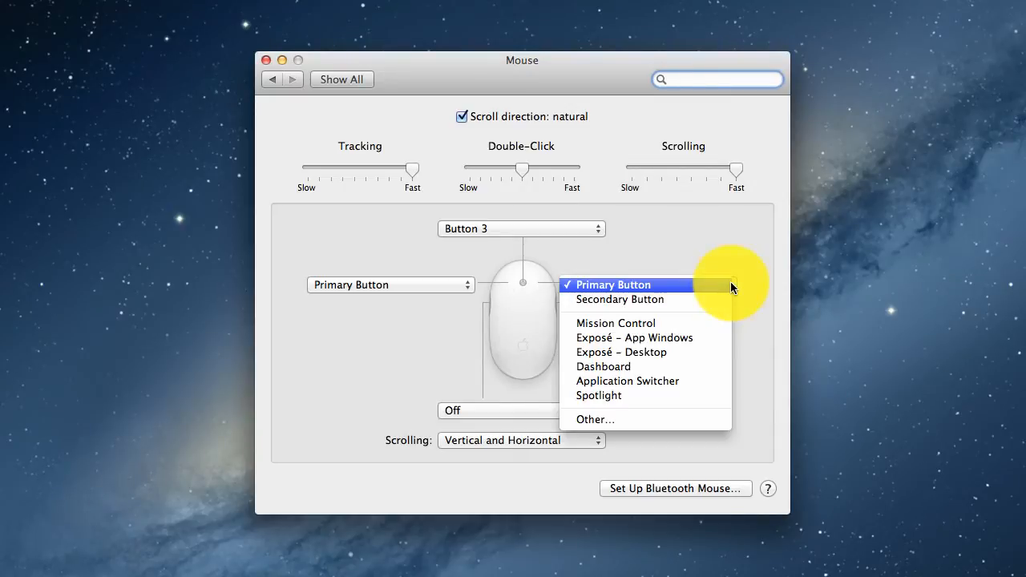
click(619, 300)
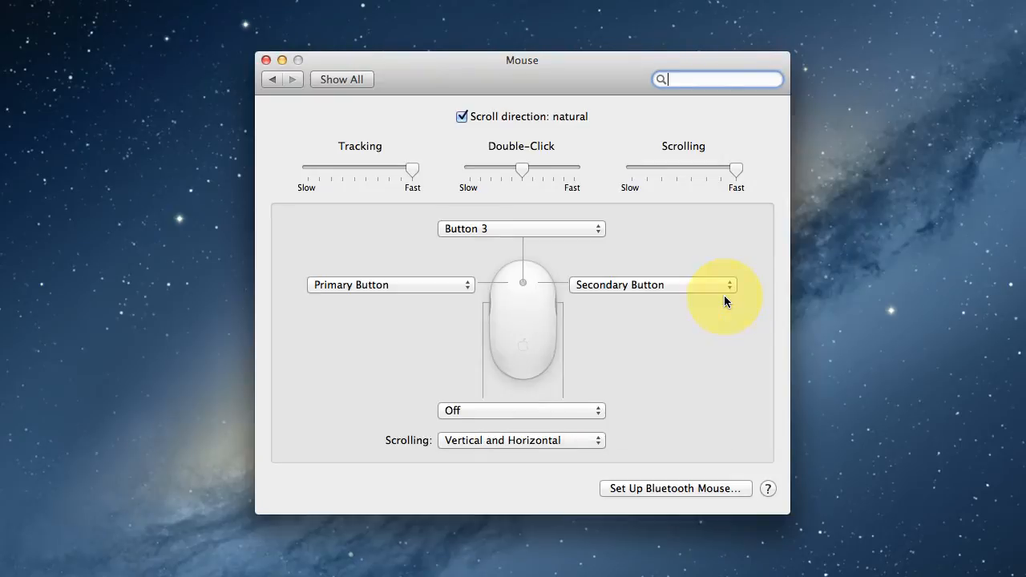
mouse_move(724, 301)
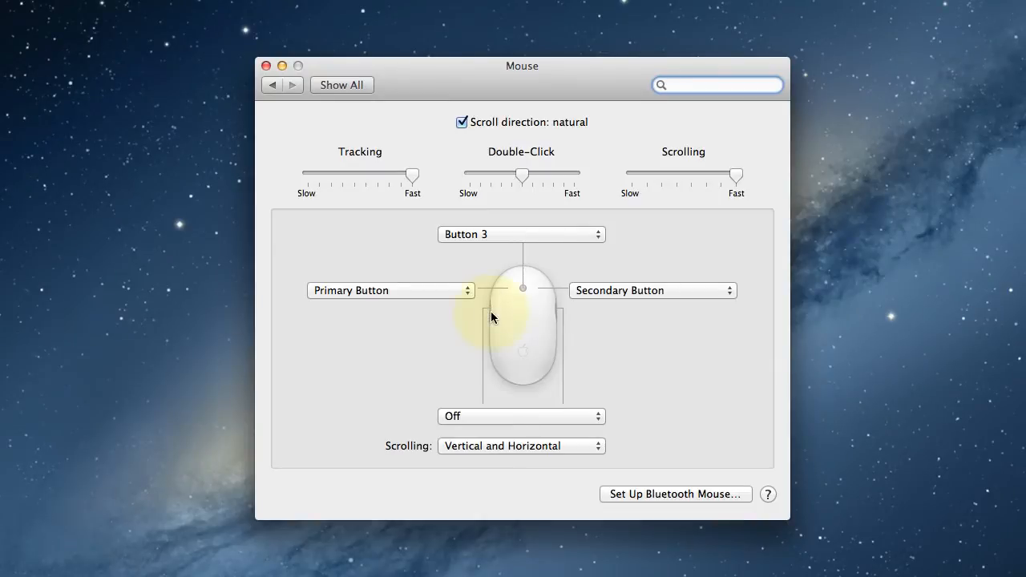
Step: Review the other button mapping and leave it set to Off
click(521, 417)
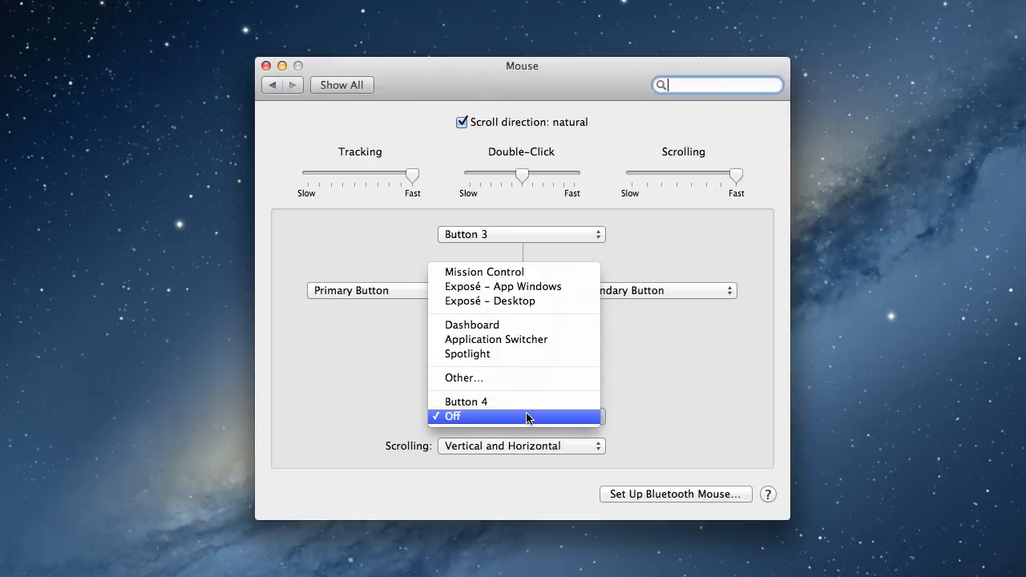
click(19, 10)
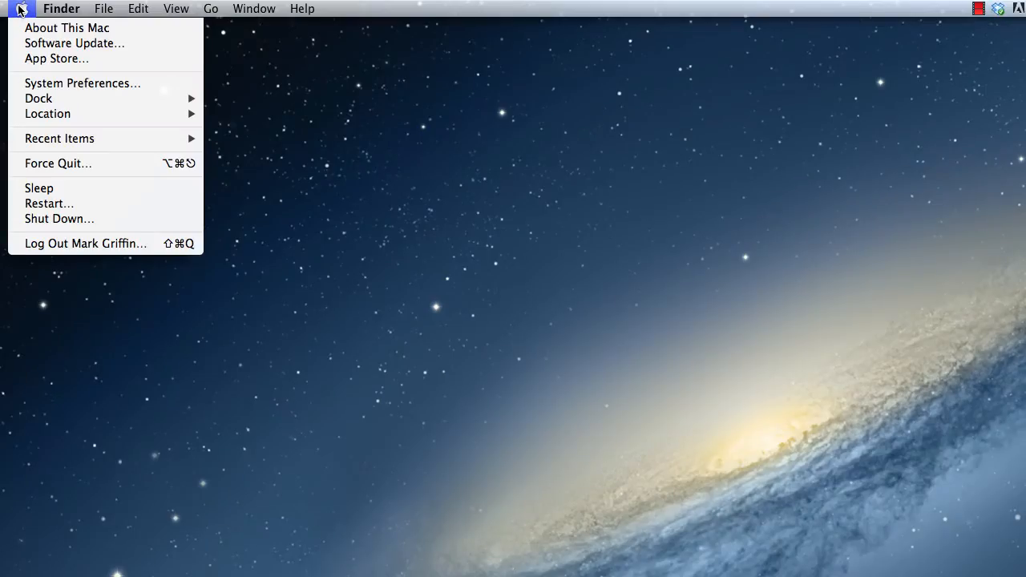
mouse_move(82, 83)
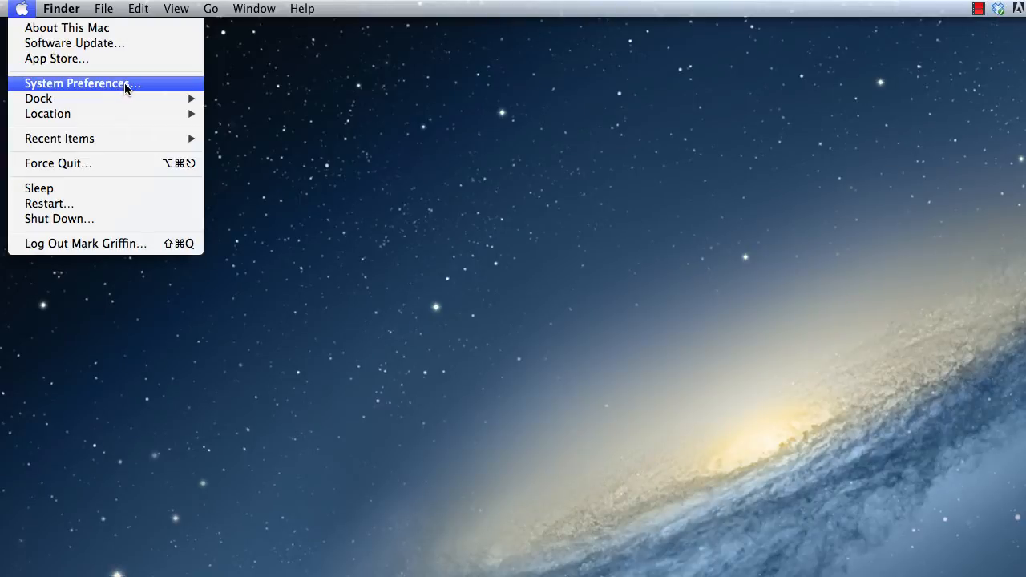
Step: In Keyboard preferences, tick then untick 'Use all F1, F2, etc. keys as standard function keys'
click(77, 83)
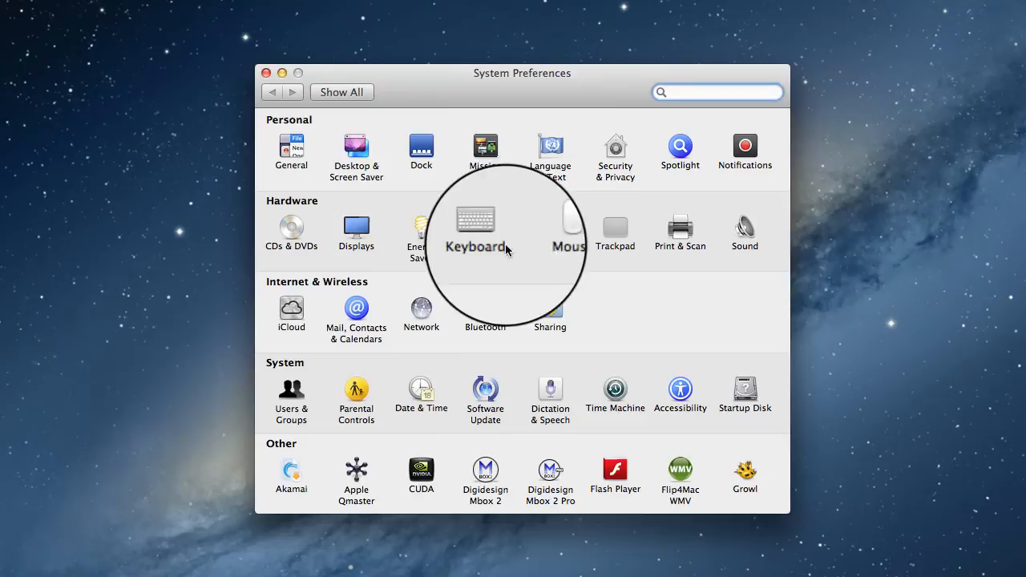
click(475, 228)
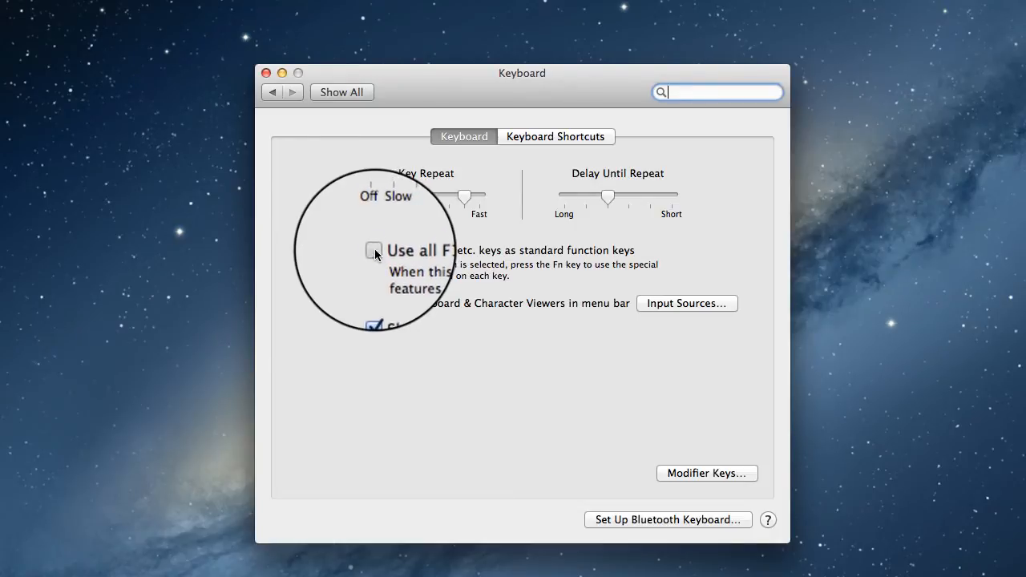
click(375, 251)
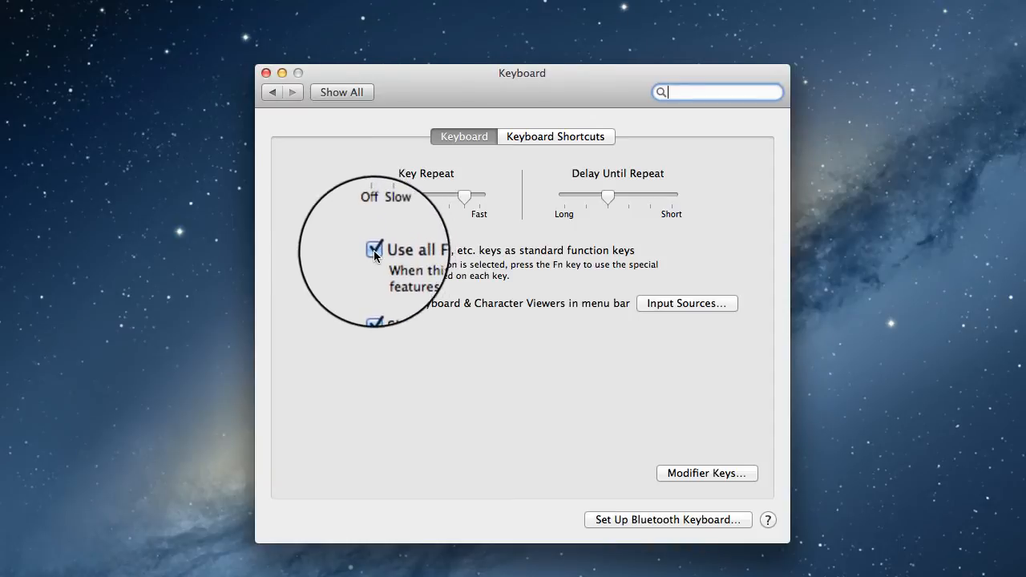
click(375, 250)
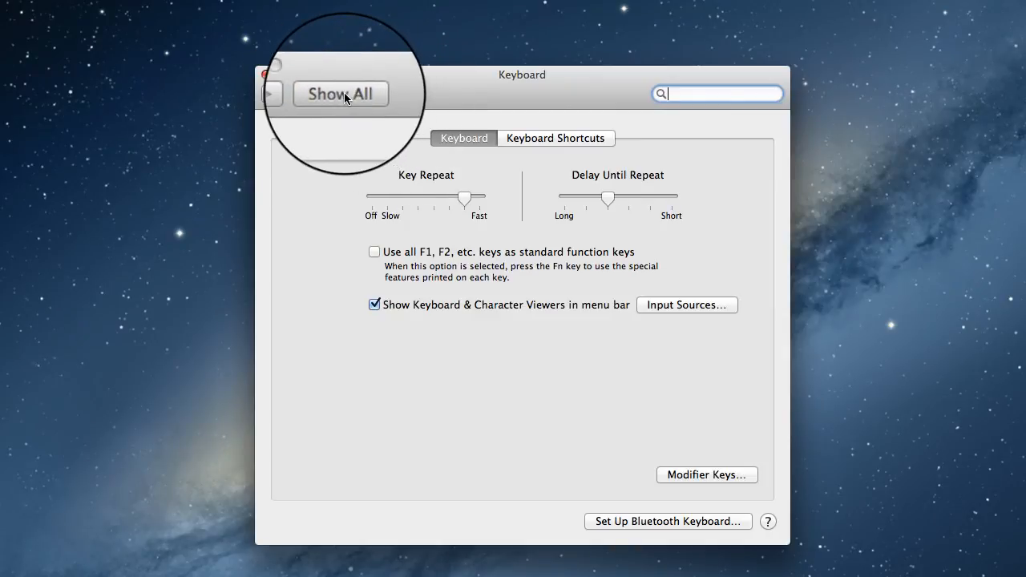
Step: From the Show All overview, switch on Magnification in the Dock preferences
click(340, 93)
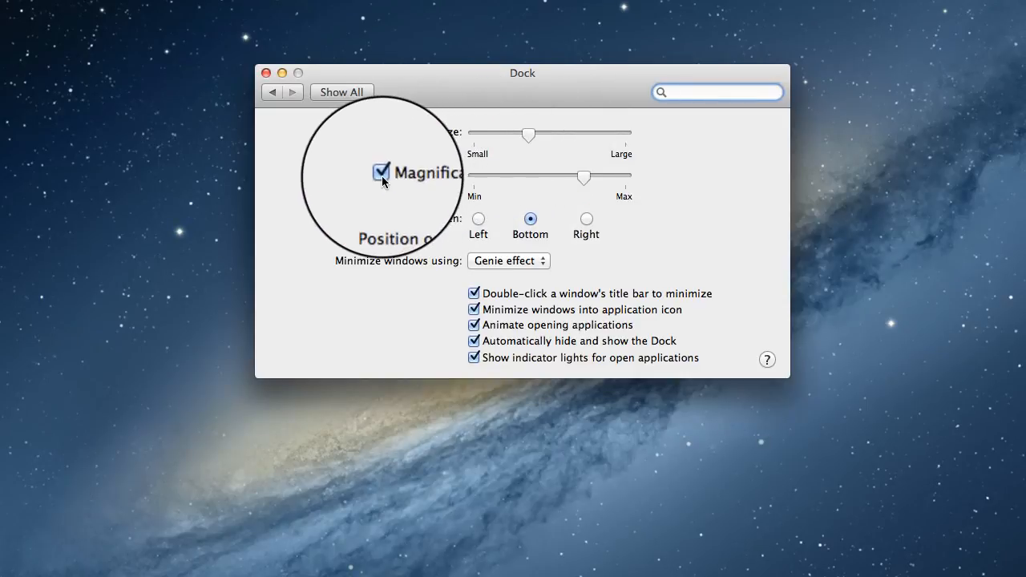
click(715, 91)
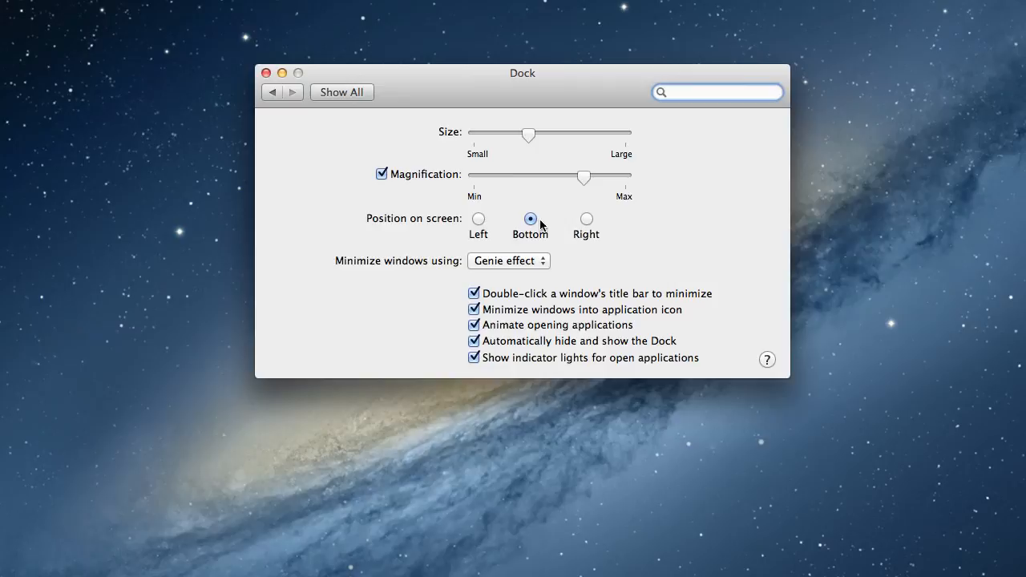
Step: Use Show All to get back to the overview of every preferences pane
click(340, 91)
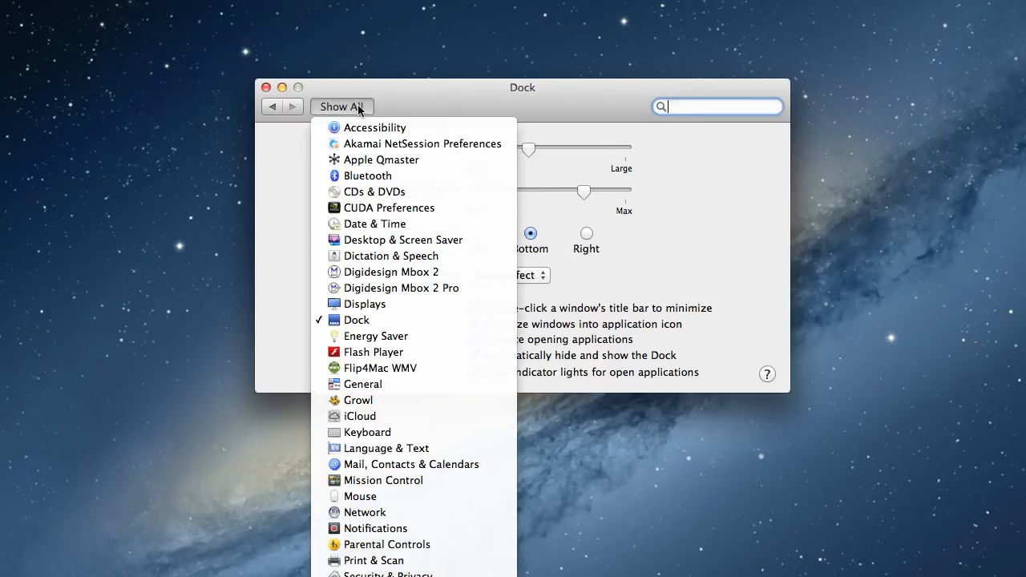
click(340, 105)
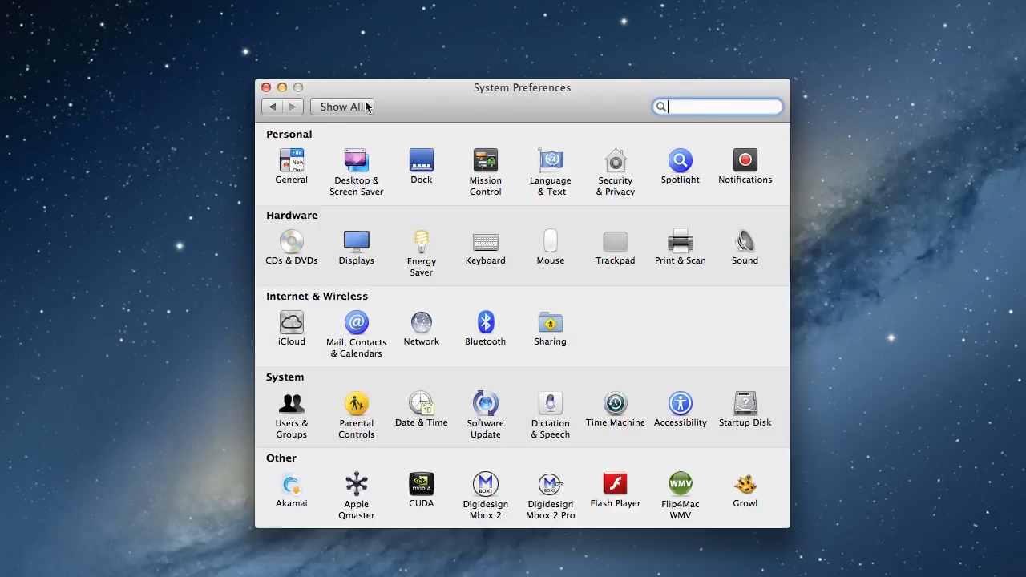
mouse_move(361, 130)
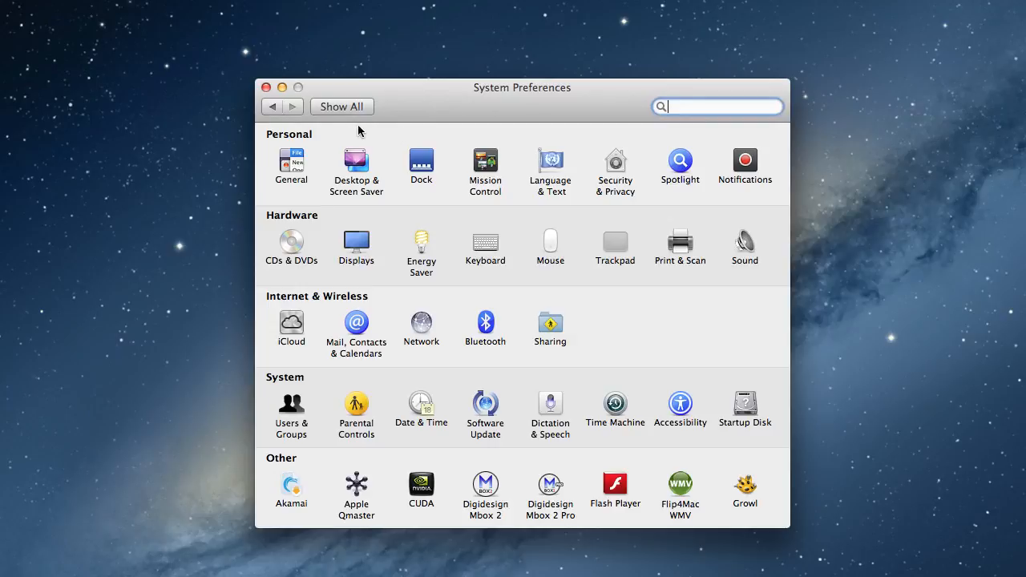
mouse_move(324, 105)
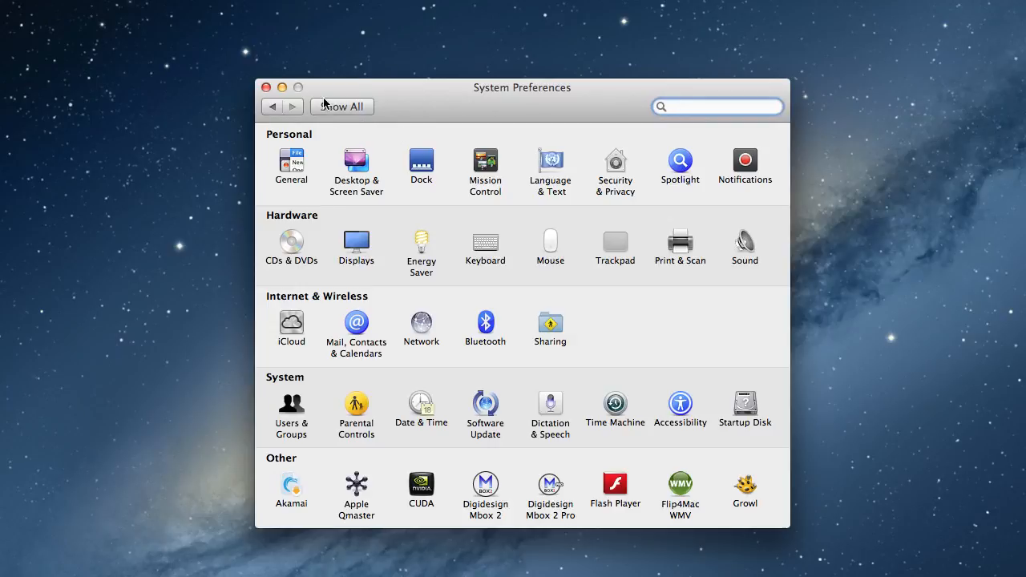